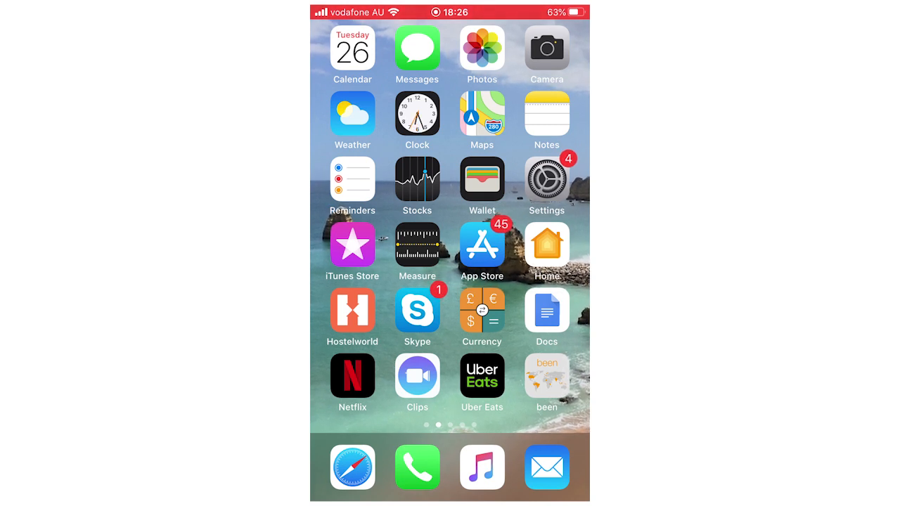
Launch Settings from the home screen and scroll to the Notifications entry
click(546, 180)
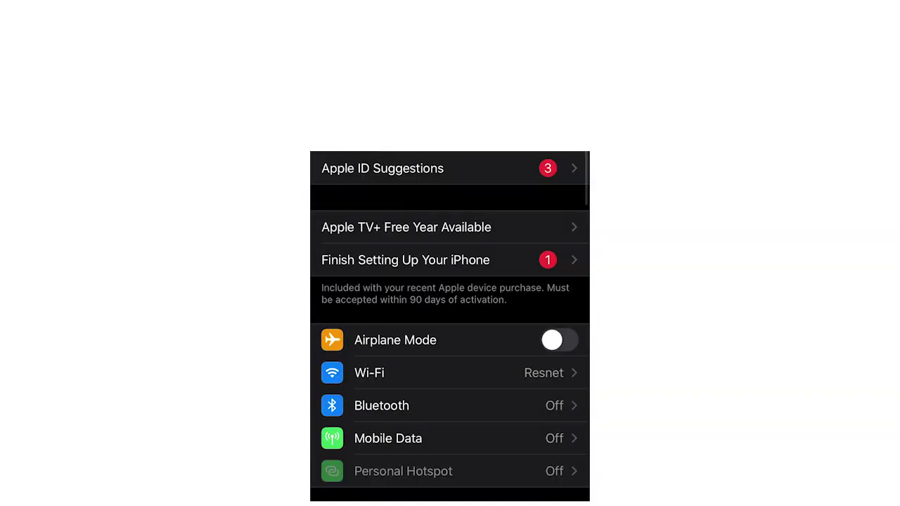
scroll(down, 3)
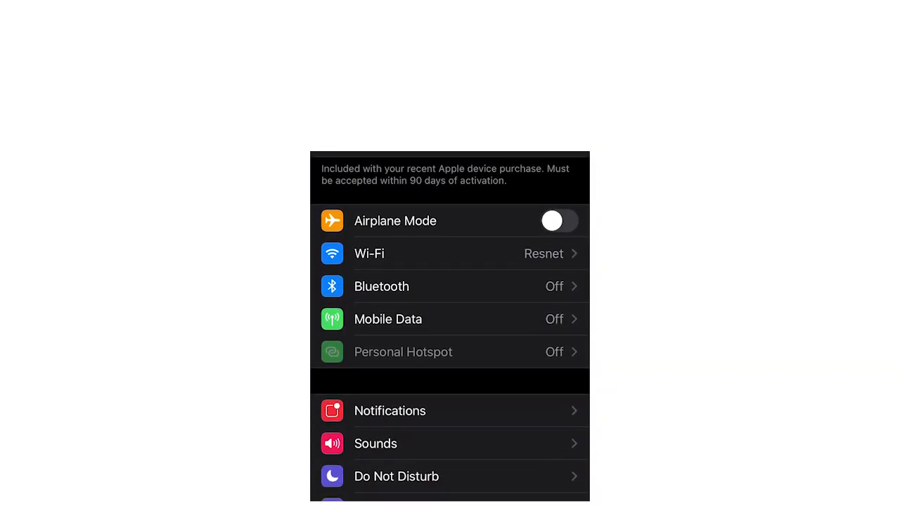
scroll(down, 3)
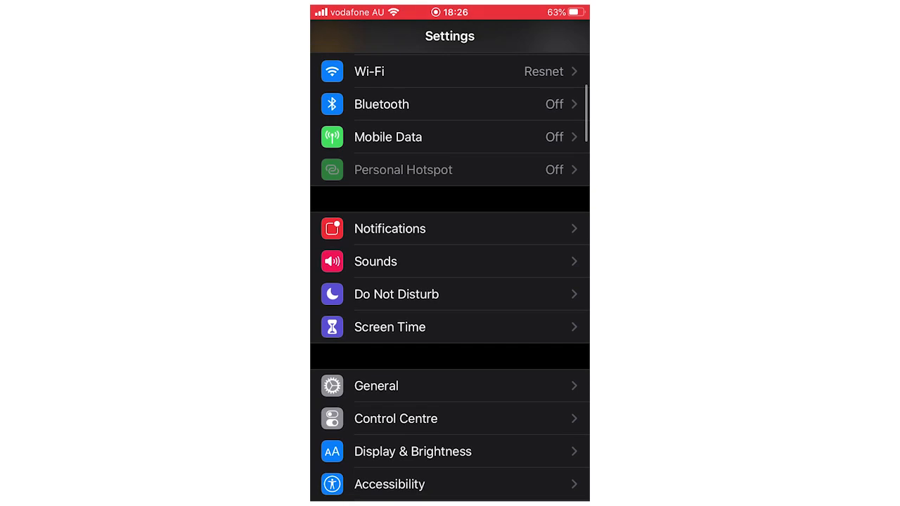
Set Show Previews to Always and return to the Notifications overview
click(389, 228)
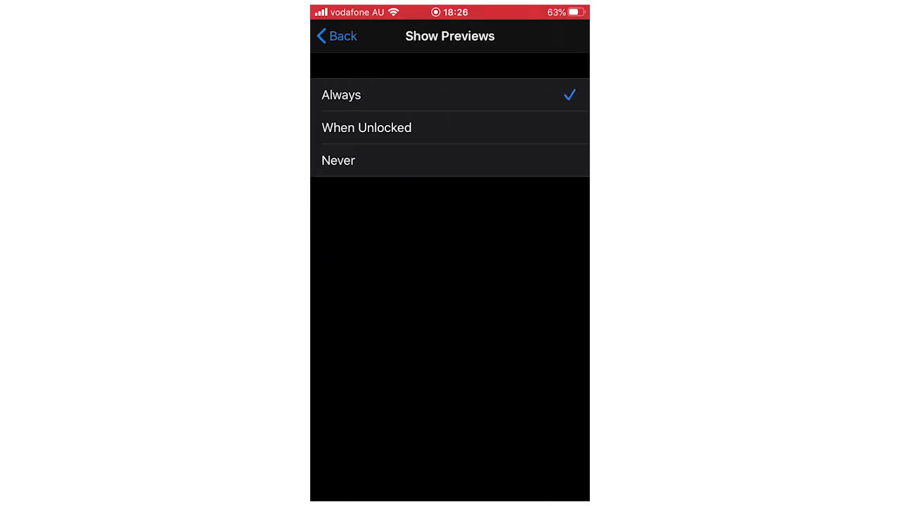
click(365, 127)
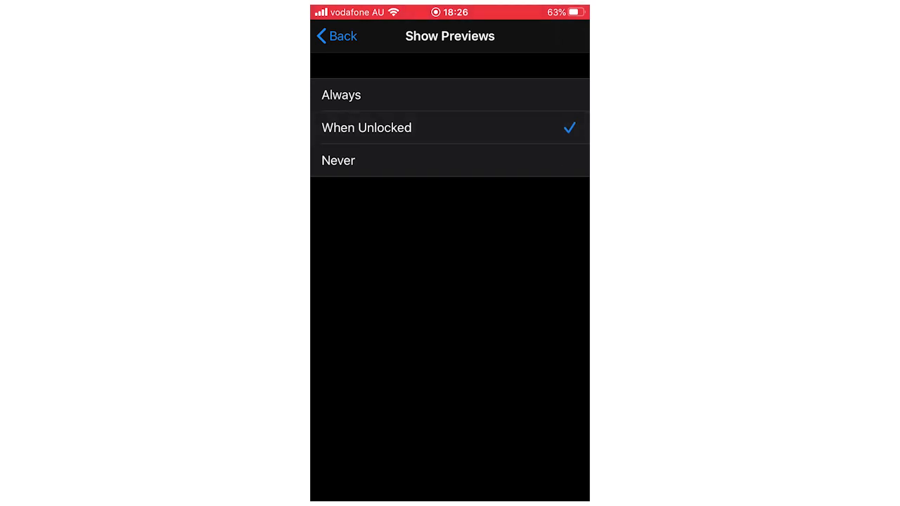
click(340, 96)
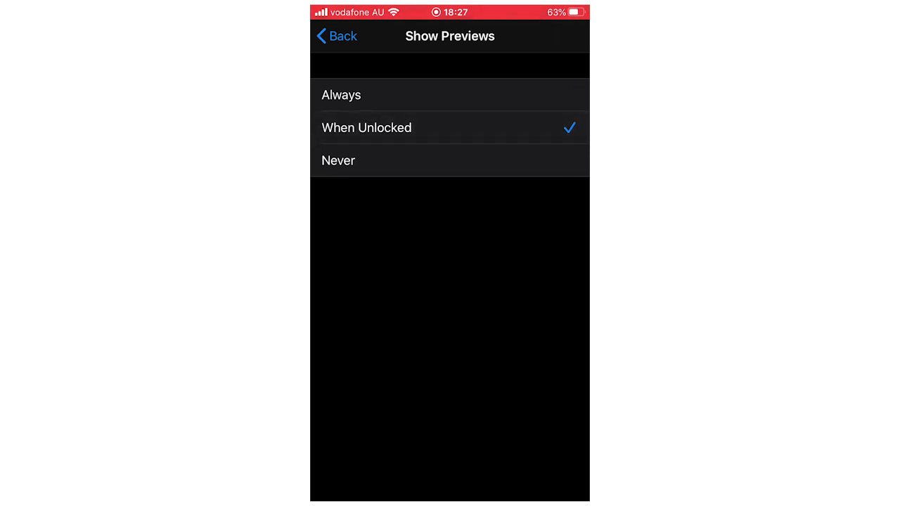
click(341, 95)
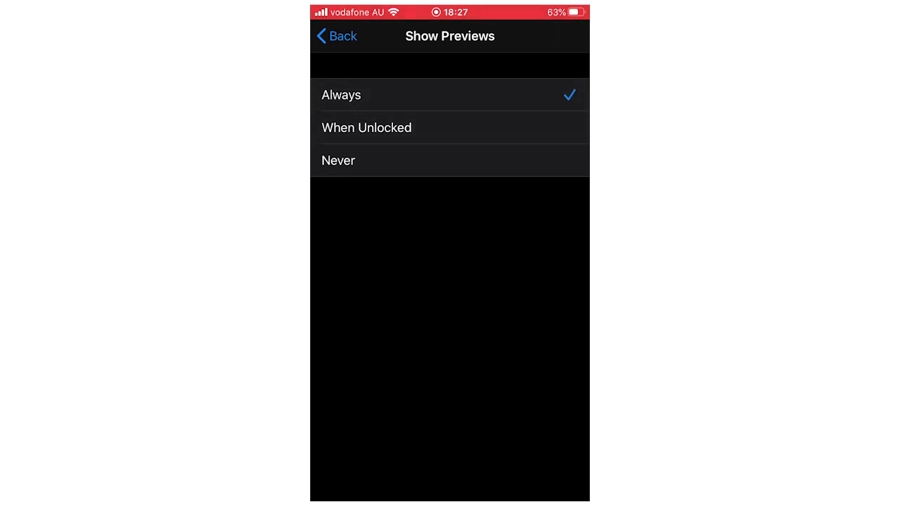
click(338, 37)
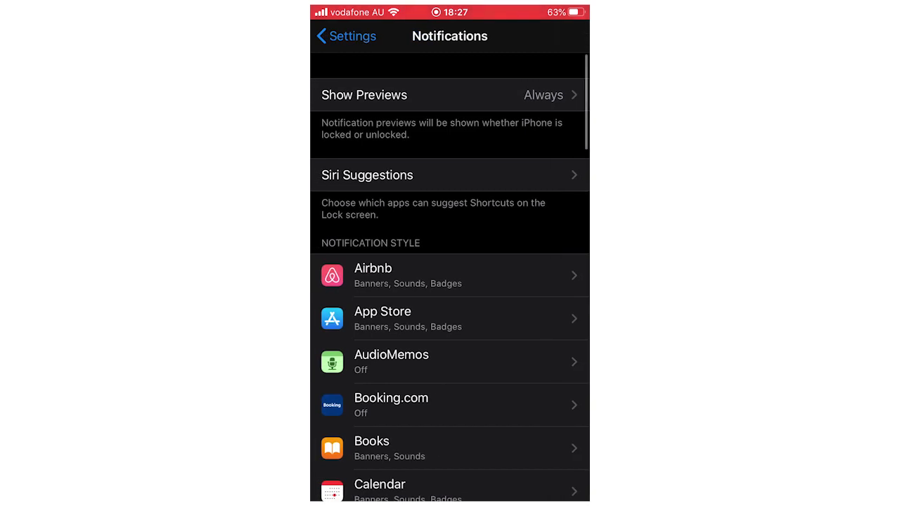
scroll(down, 3)
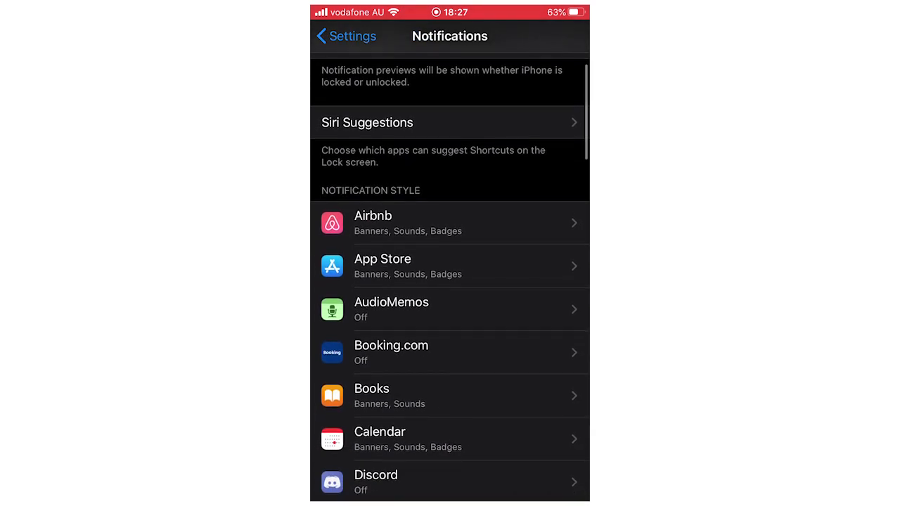
scroll(down, 3)
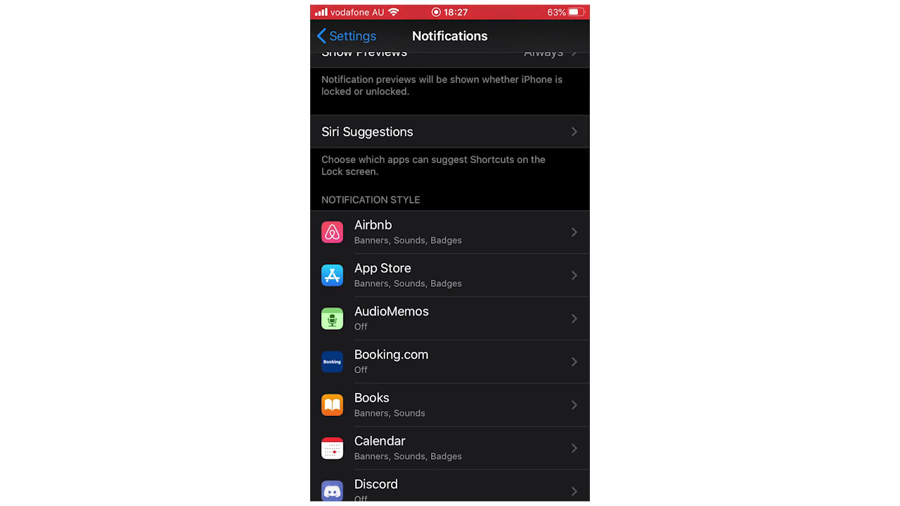
click(450, 318)
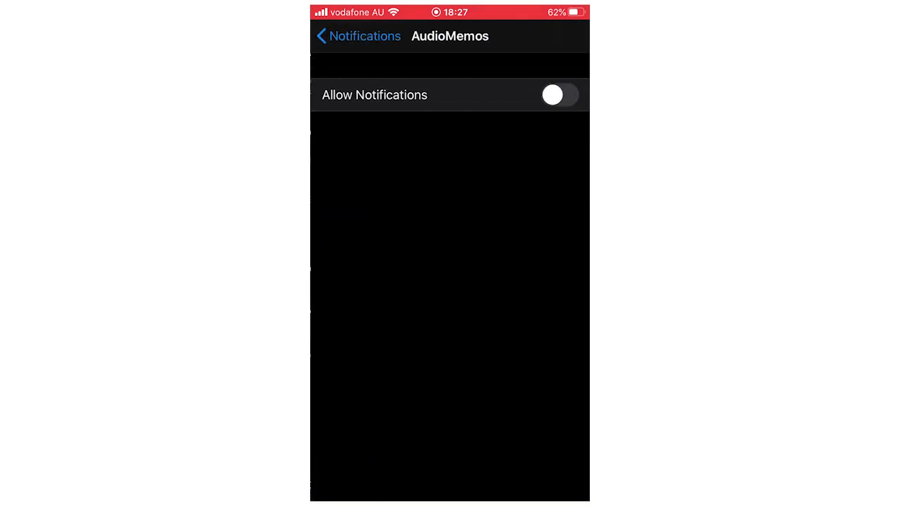
Turn on Allow Notifications, Sounds and Badges for AudioMemos
click(560, 96)
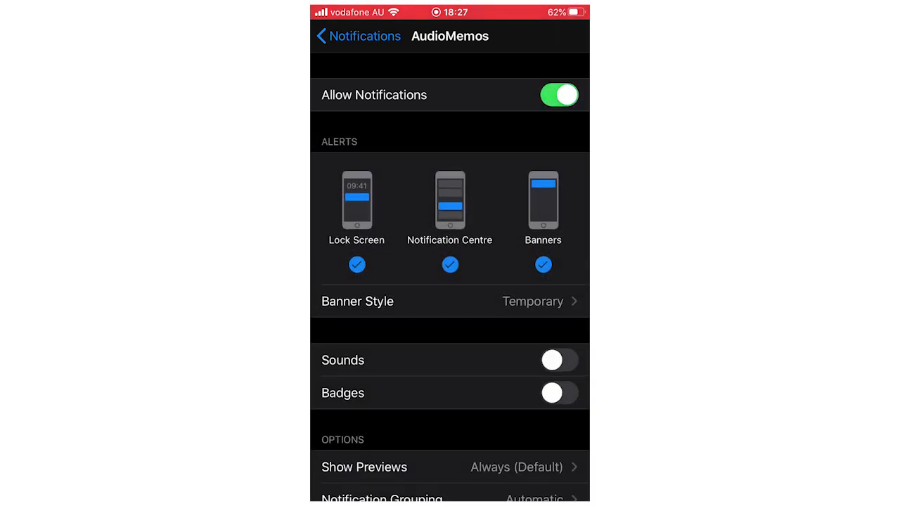
click(560, 360)
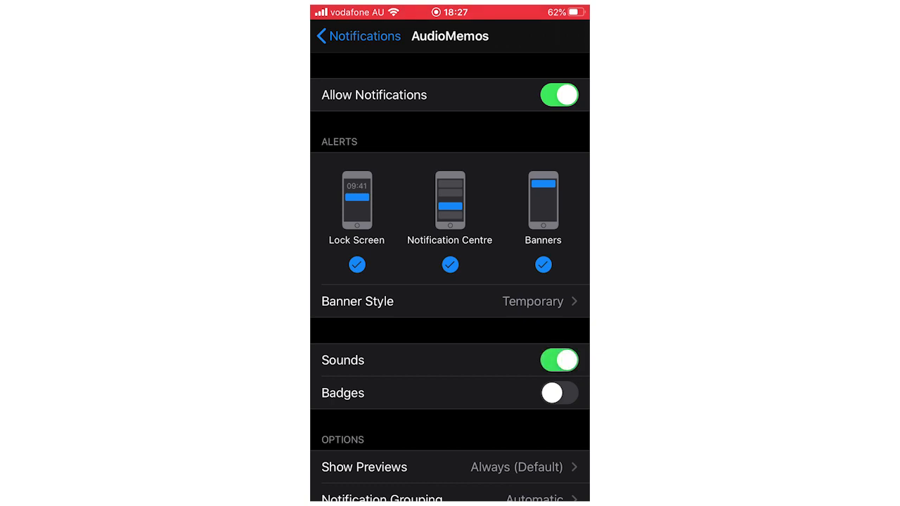
click(559, 394)
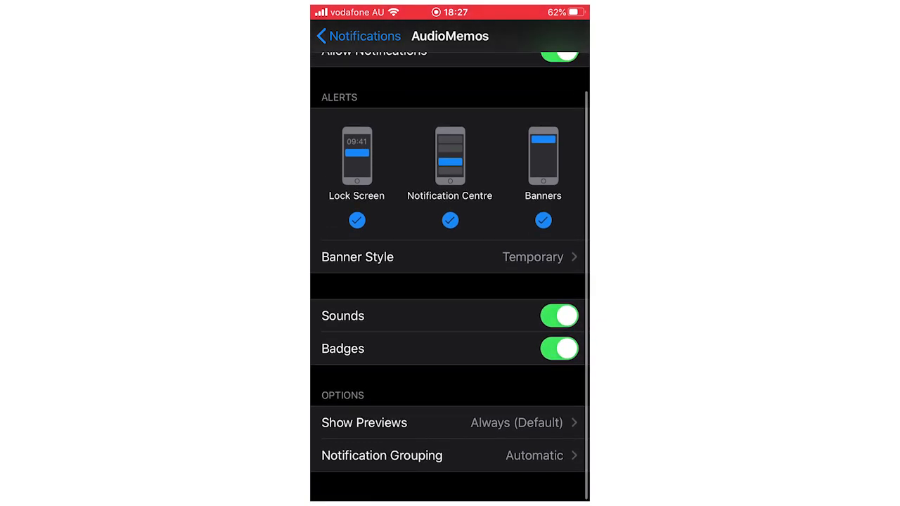